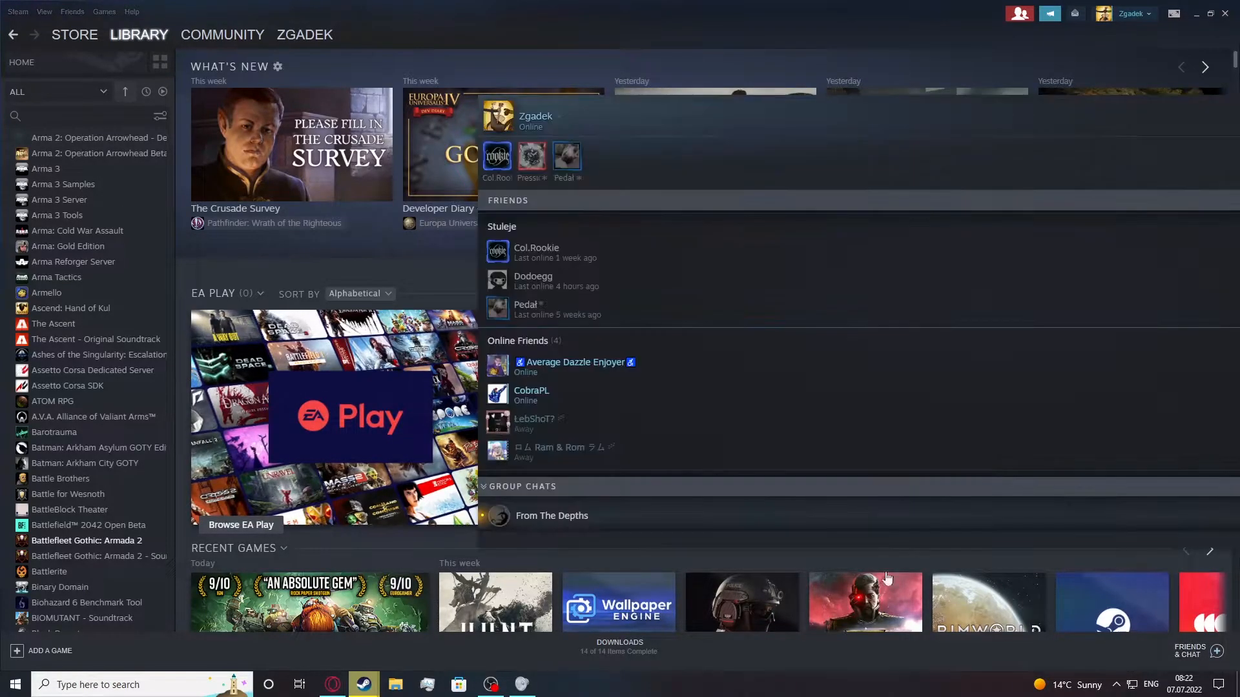
{"action": "mouse_move", "coordinate": [554, 248]}
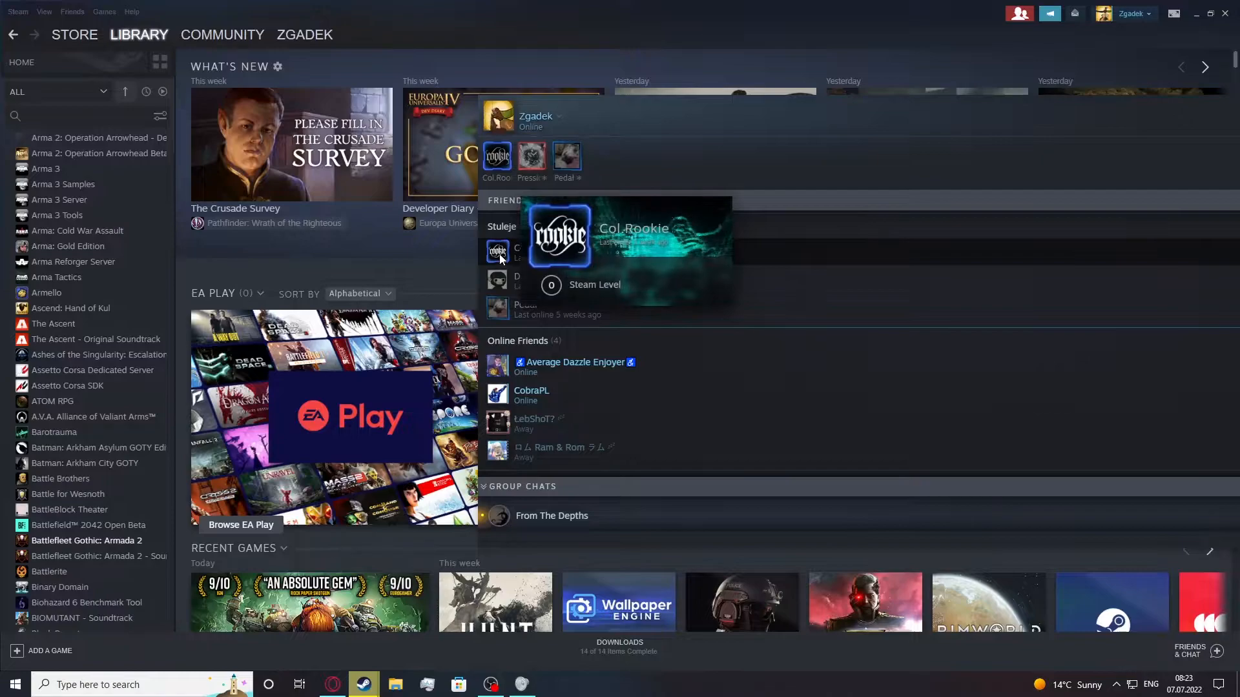
{"action": "mouse_move", "coordinate": [498, 279]}
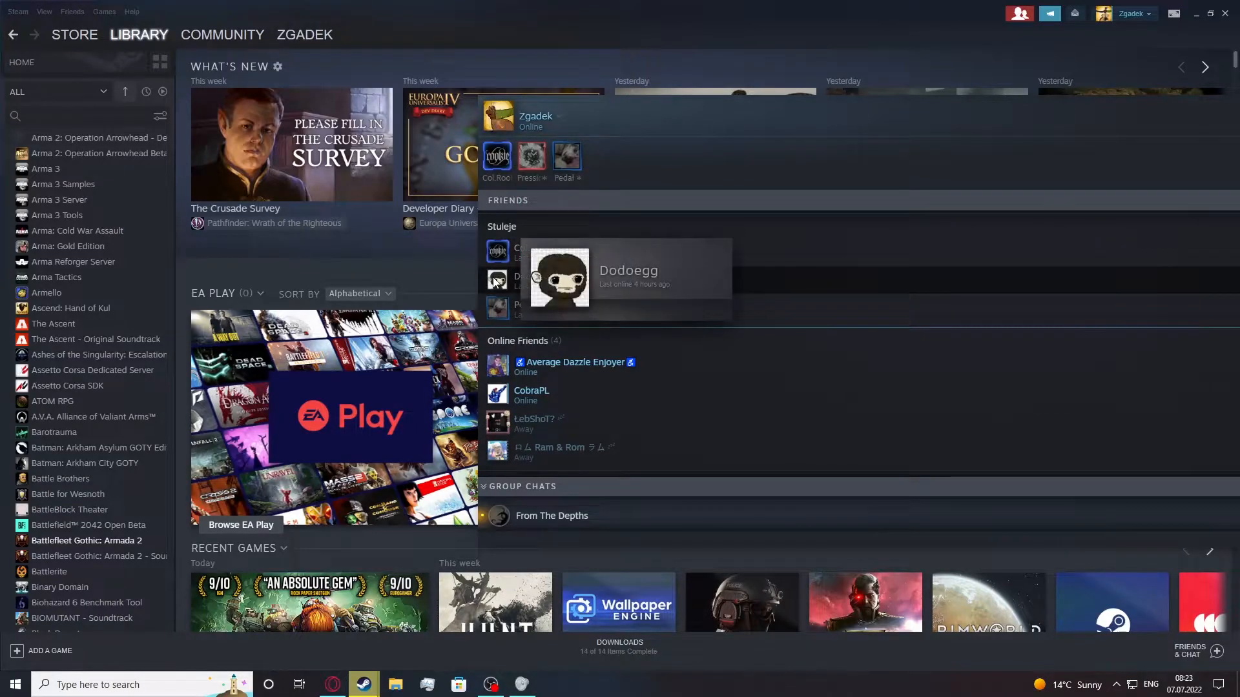
{"action": "mouse_move", "coordinate": [495, 352]}
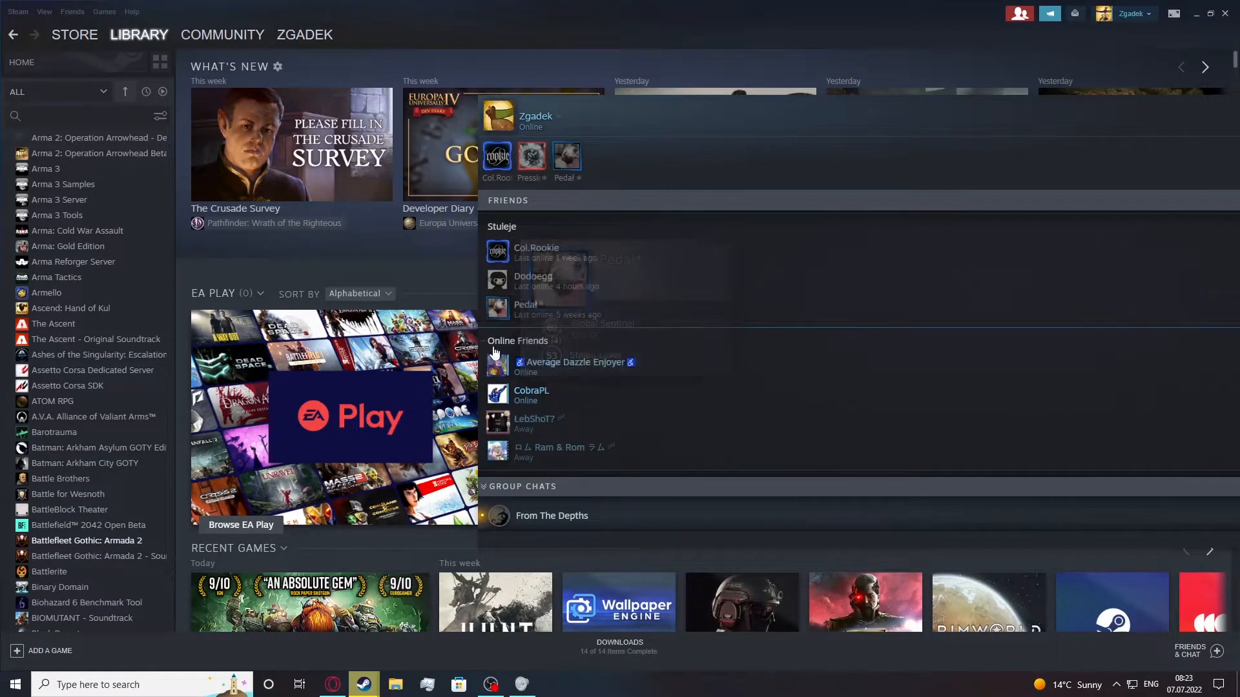
{"action": "mouse_move", "coordinate": [498, 391]}
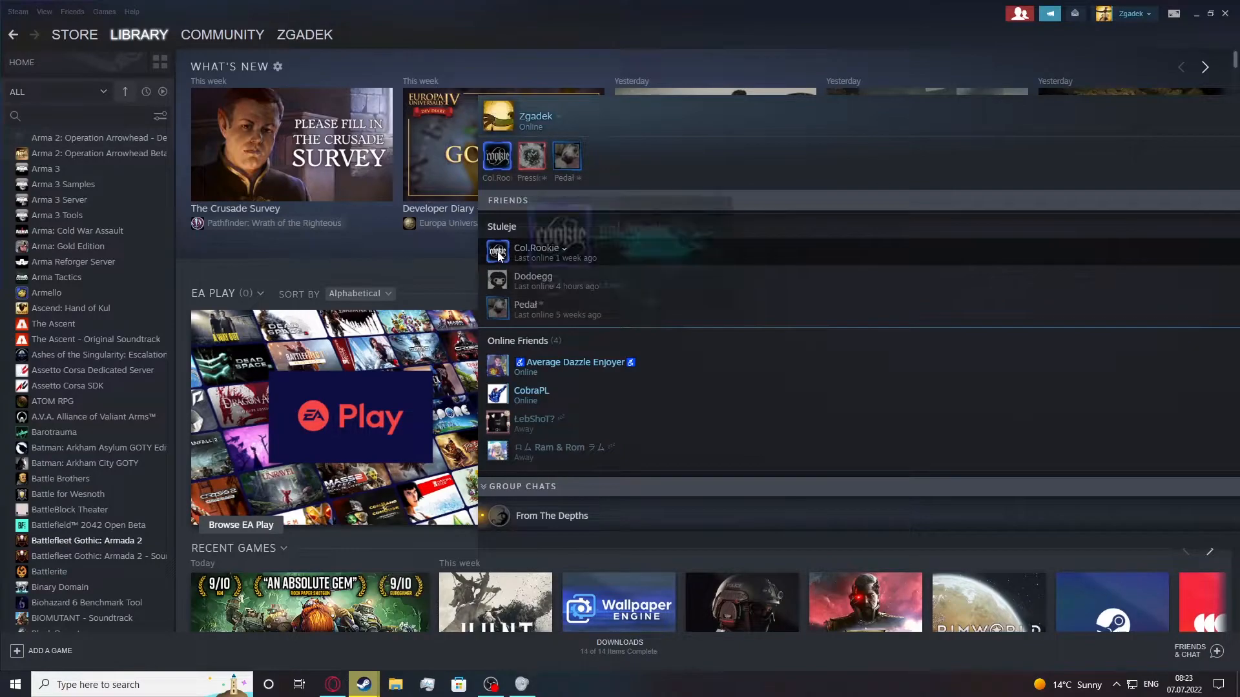
Step: Go from Friends & Chat to your own profile's editor on the Mini Profile section
{"action": "left_click", "coordinate": [305, 34]}
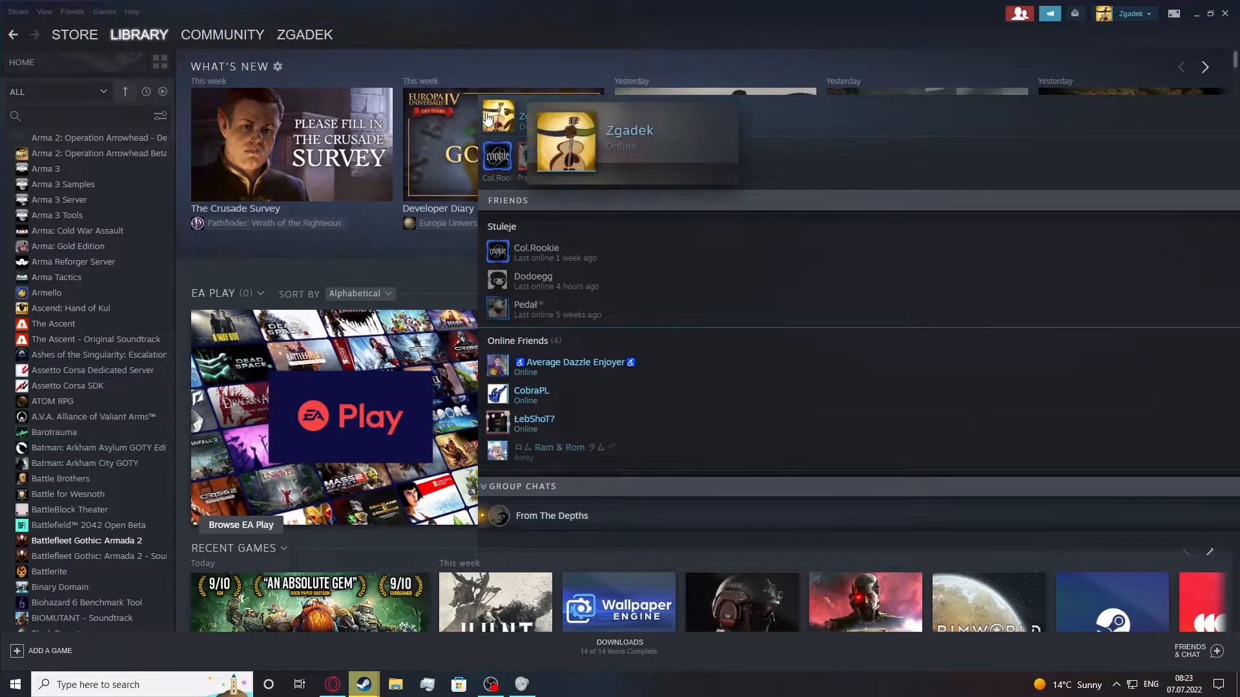
{"action": "left_click", "coordinate": [304, 33]}
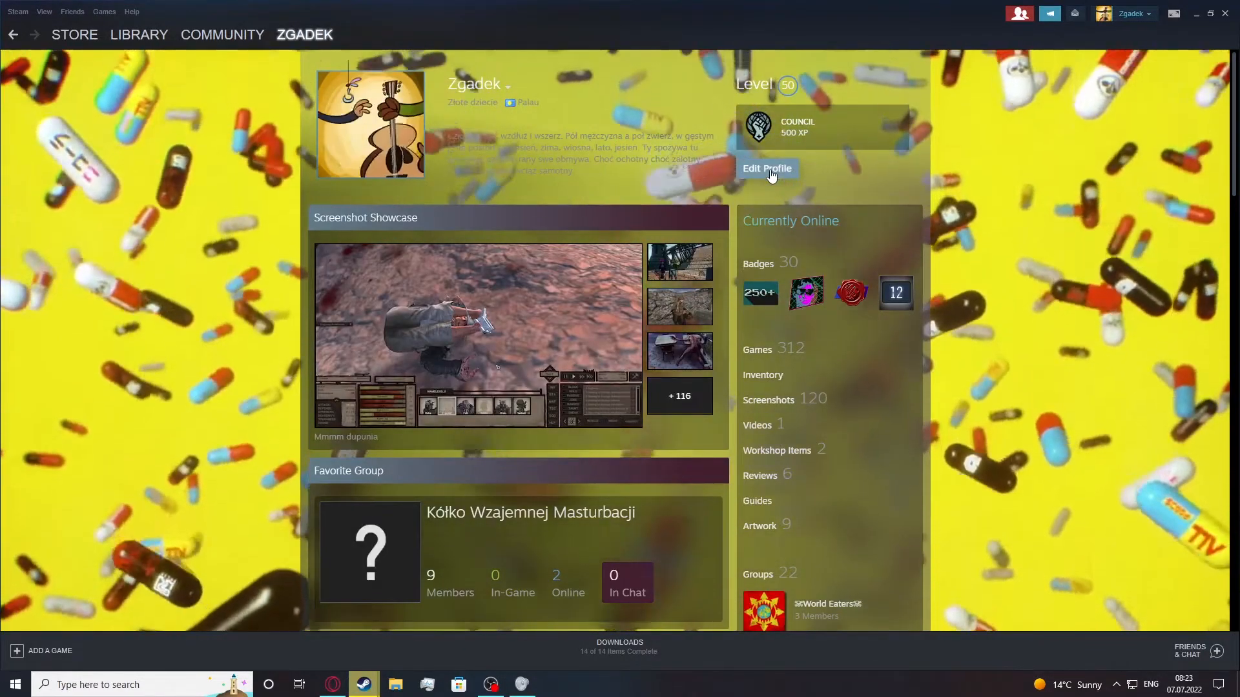
{"action": "left_click", "coordinate": [766, 167]}
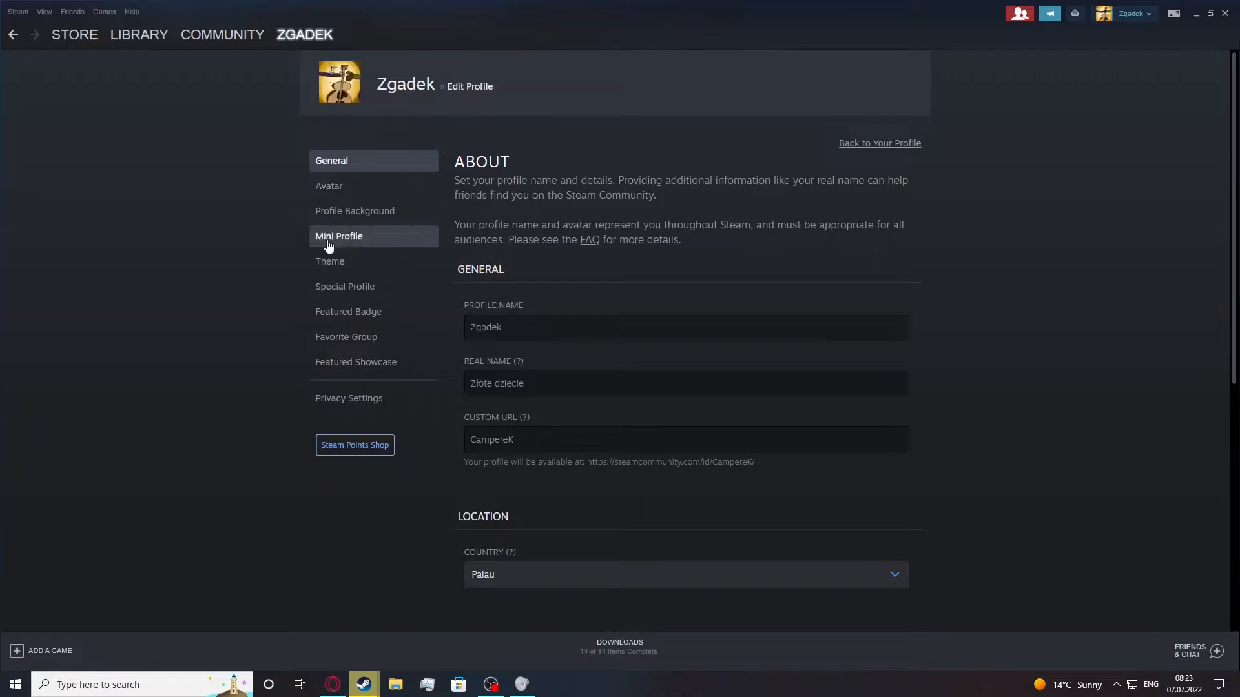
{"action": "left_click", "coordinate": [338, 235]}
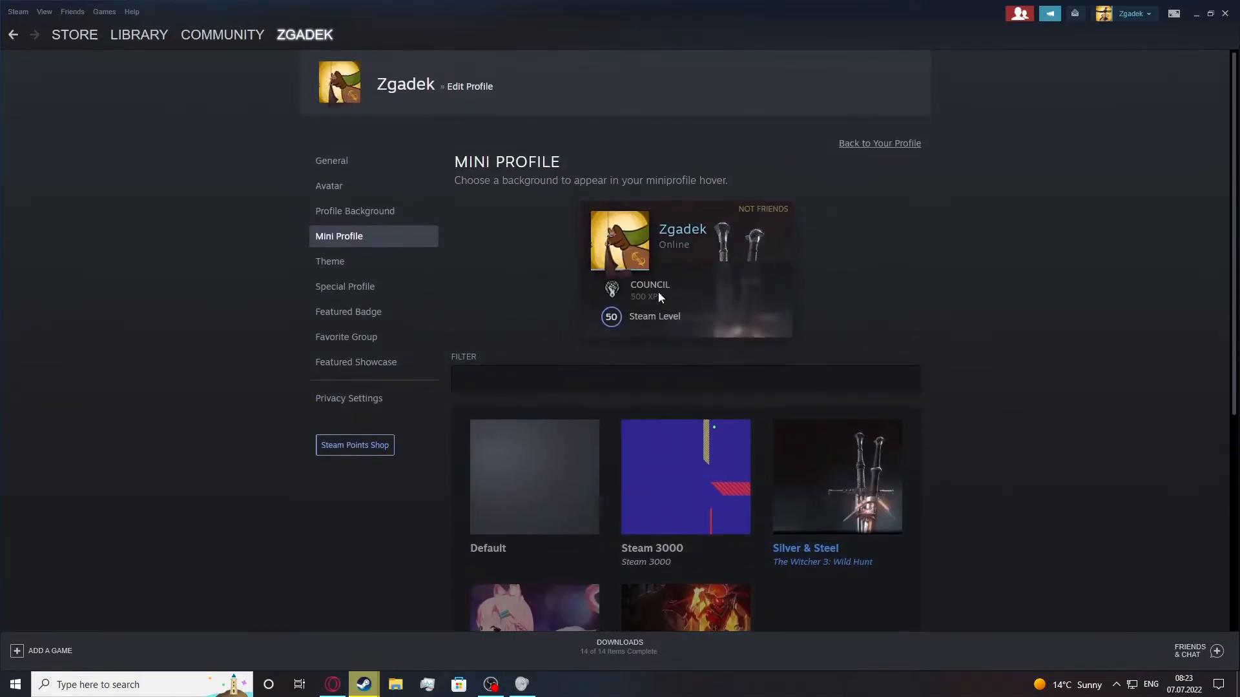
Step: Save the Silver & Steel (Witcher 3) mini profile background
{"action": "scroll", "scroll_direction": "down", "scroll_amount": 3}
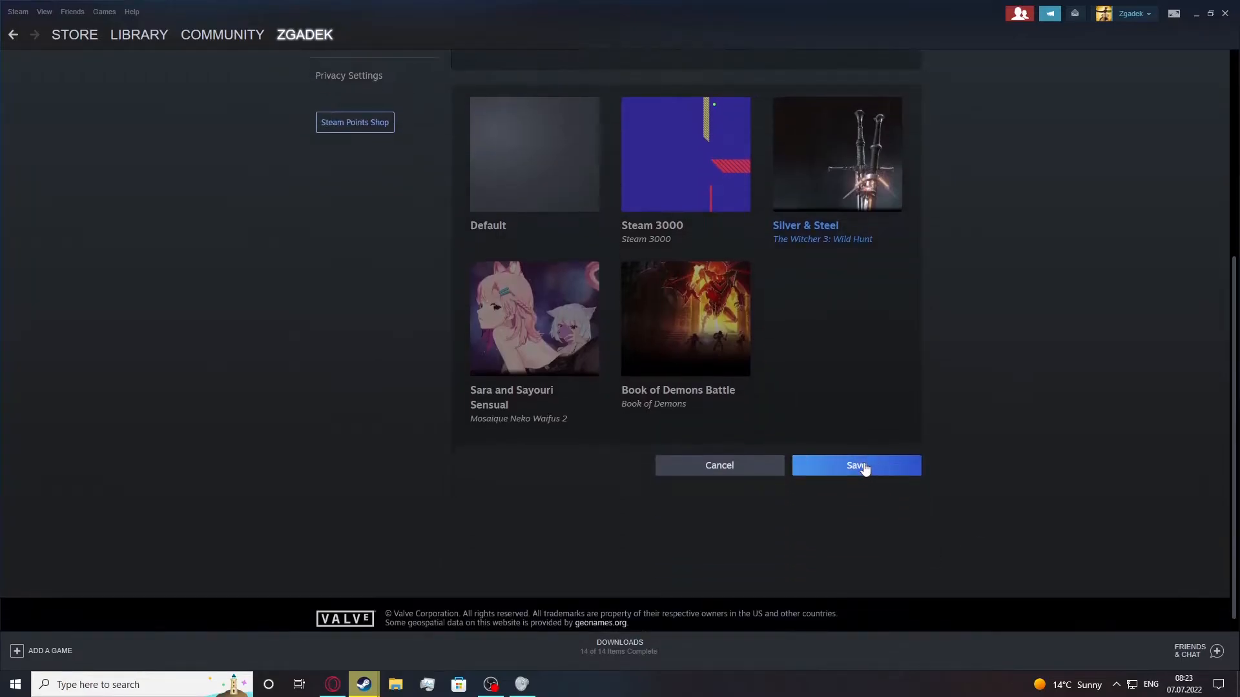
{"action": "left_click", "coordinate": [855, 465]}
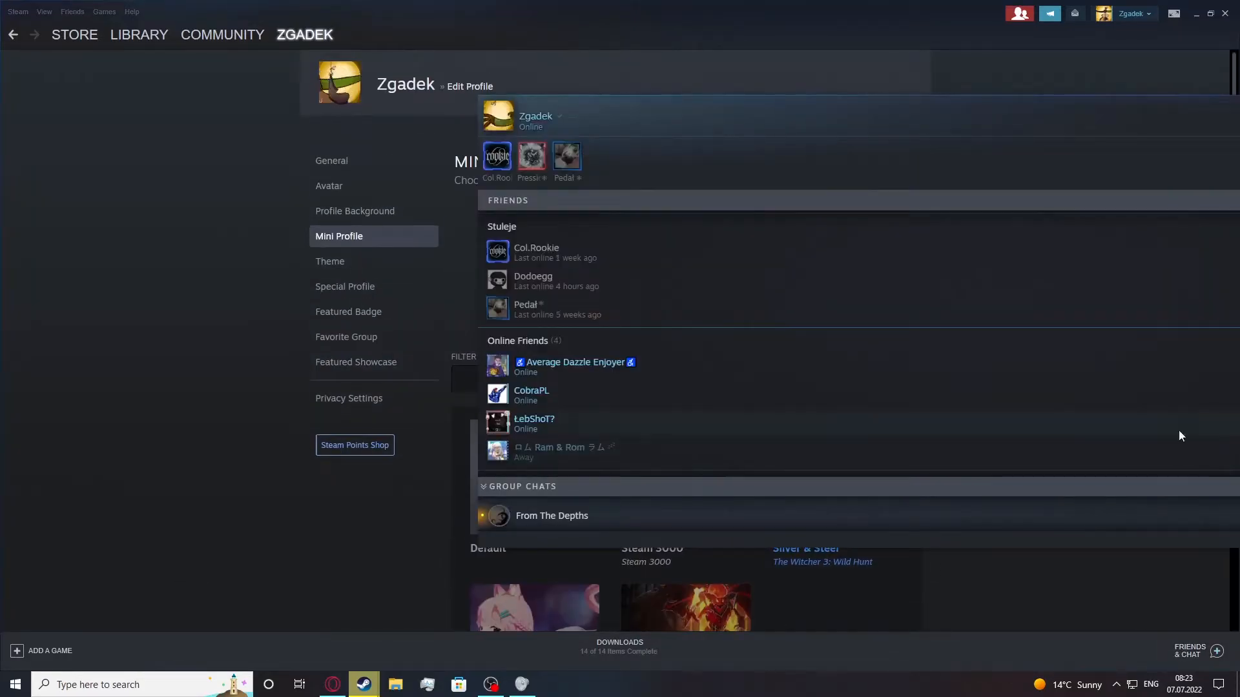
{"action": "mouse_move", "coordinate": [497, 116]}
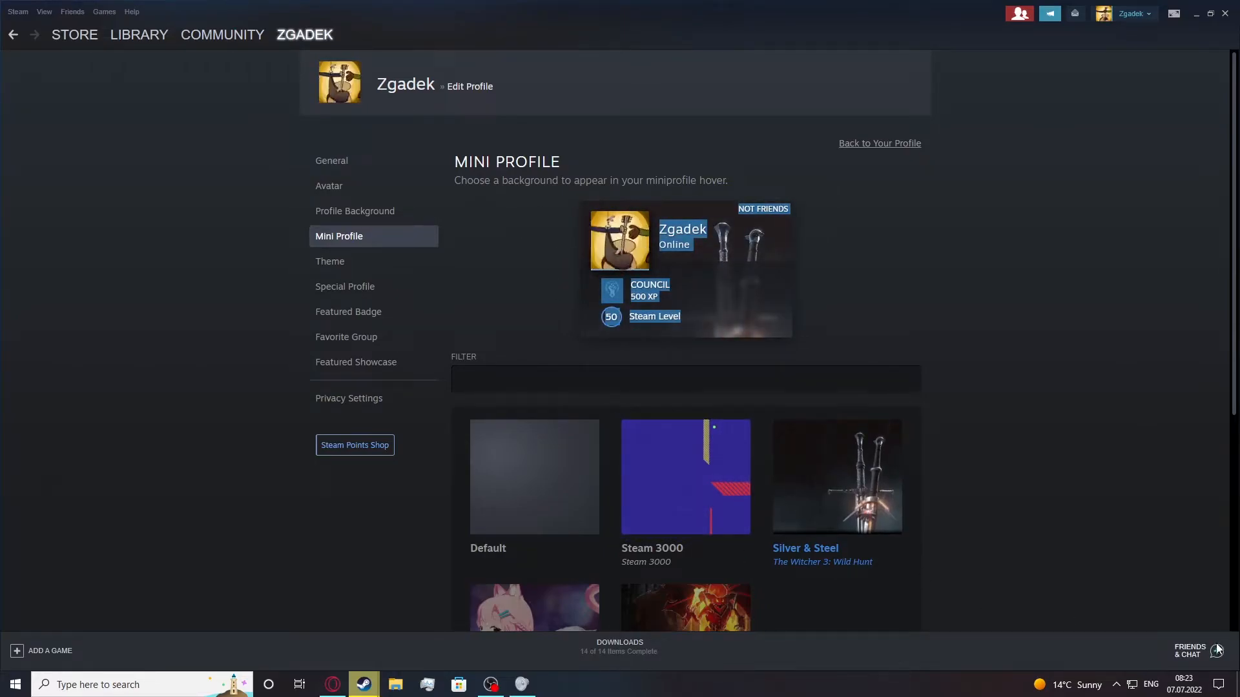
{"action": "left_click", "coordinate": [1189, 650]}
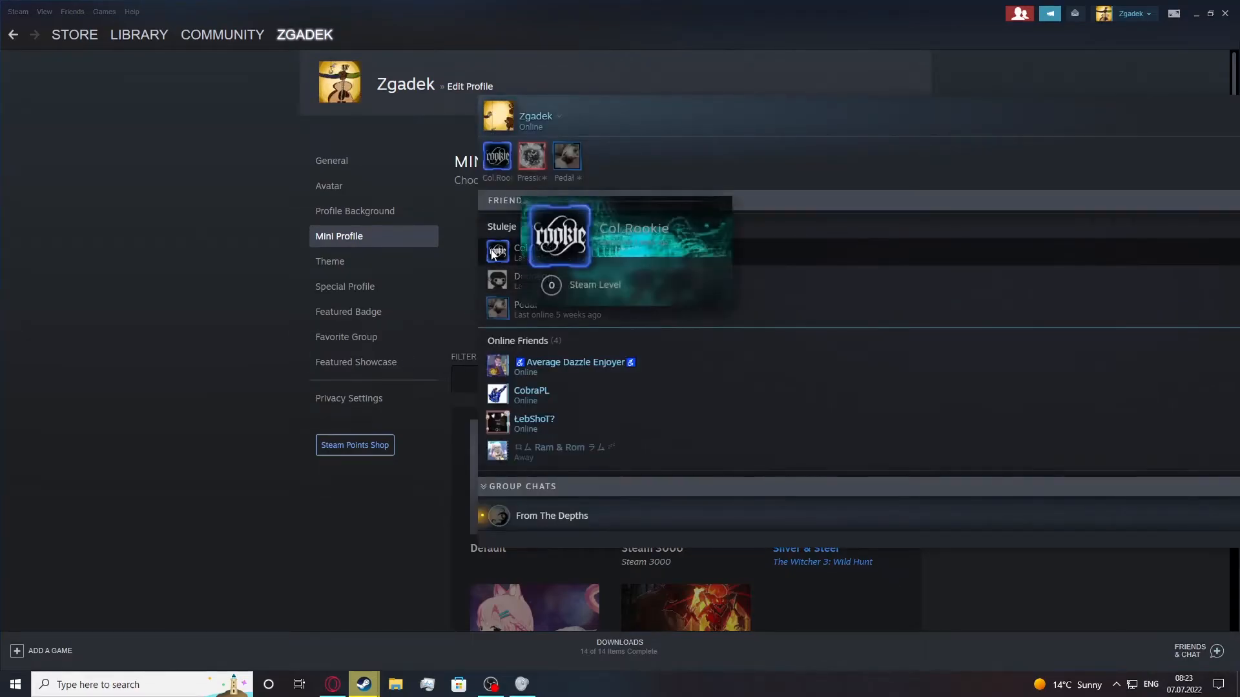